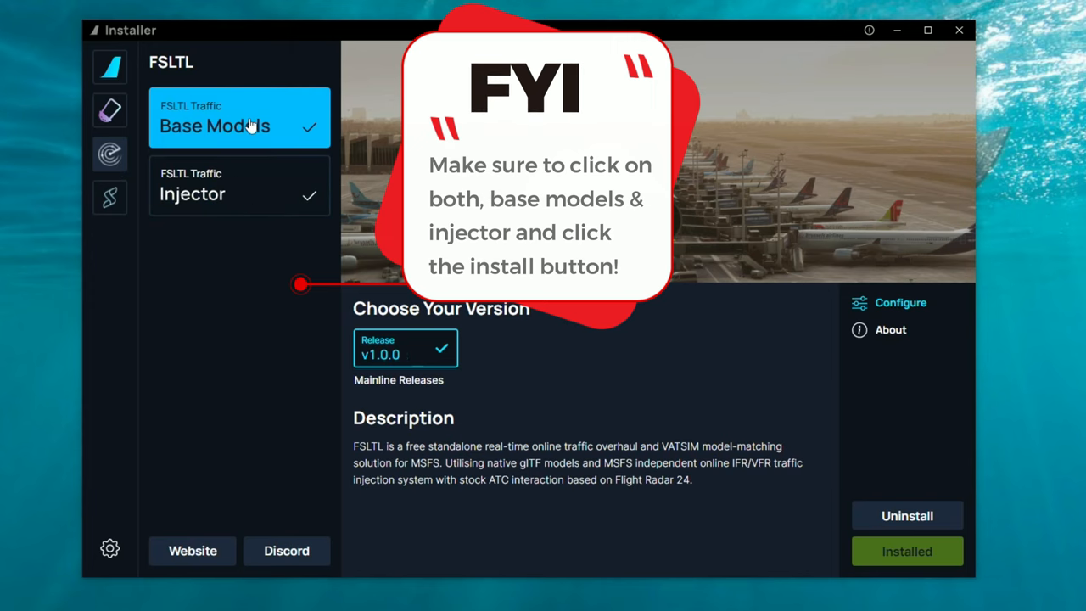
pyautogui.moveTo(289, 134)
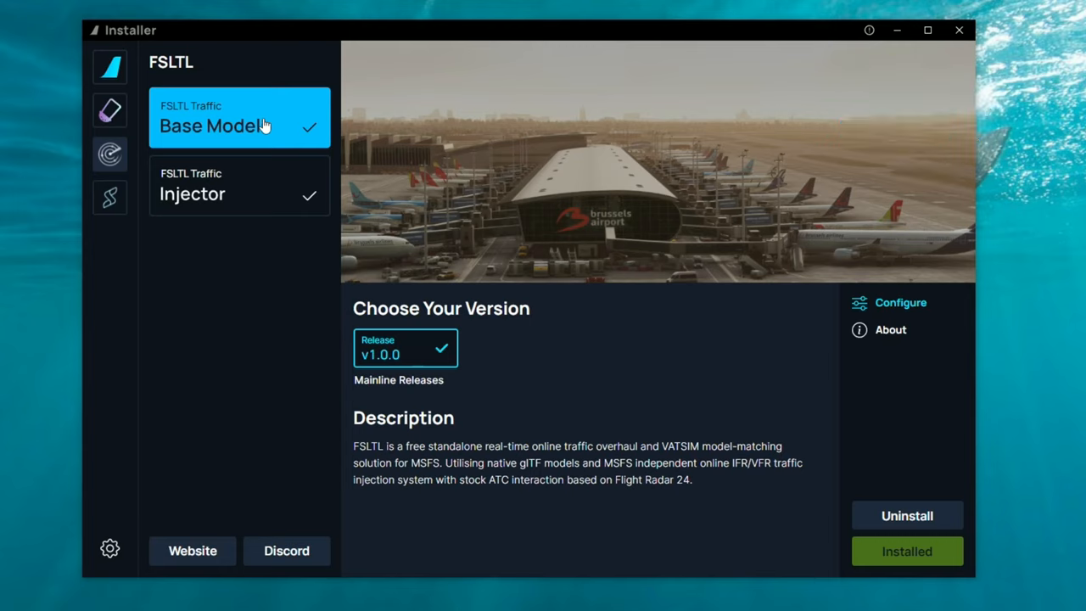
pyautogui.moveTo(258, 127)
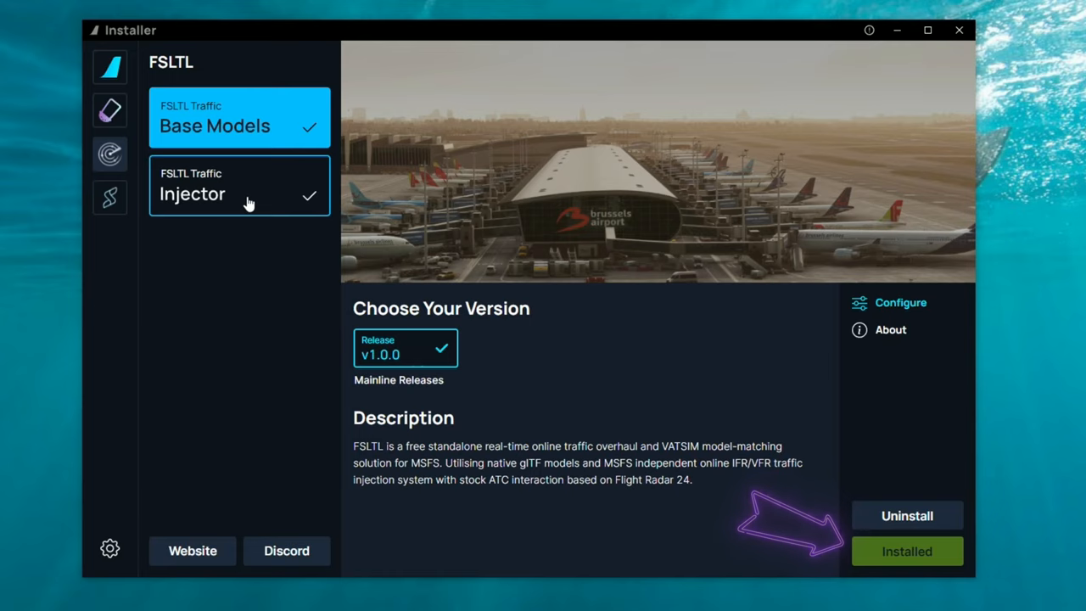
pyautogui.moveTo(236, 312)
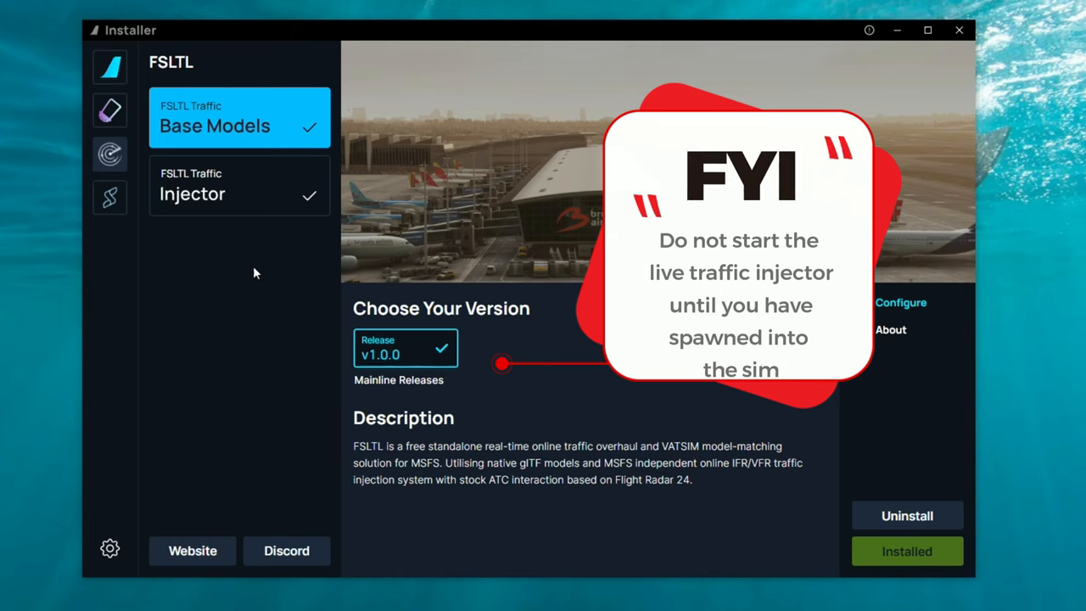
# - Show the FSLTL Traffic Injector's About details with its package directory
pyautogui.click(239, 185)
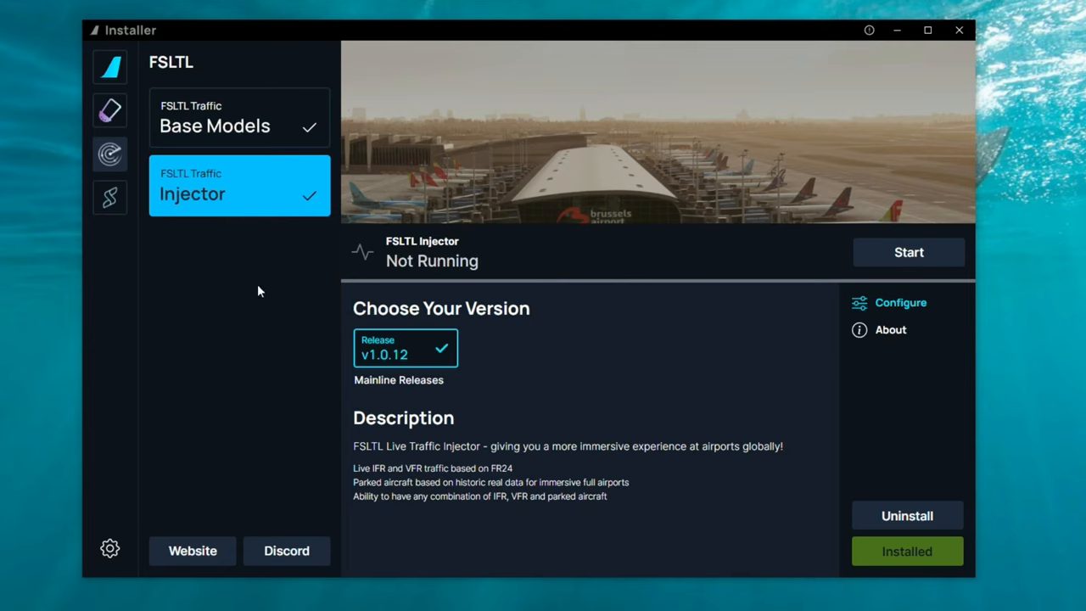
pyautogui.moveTo(908, 252)
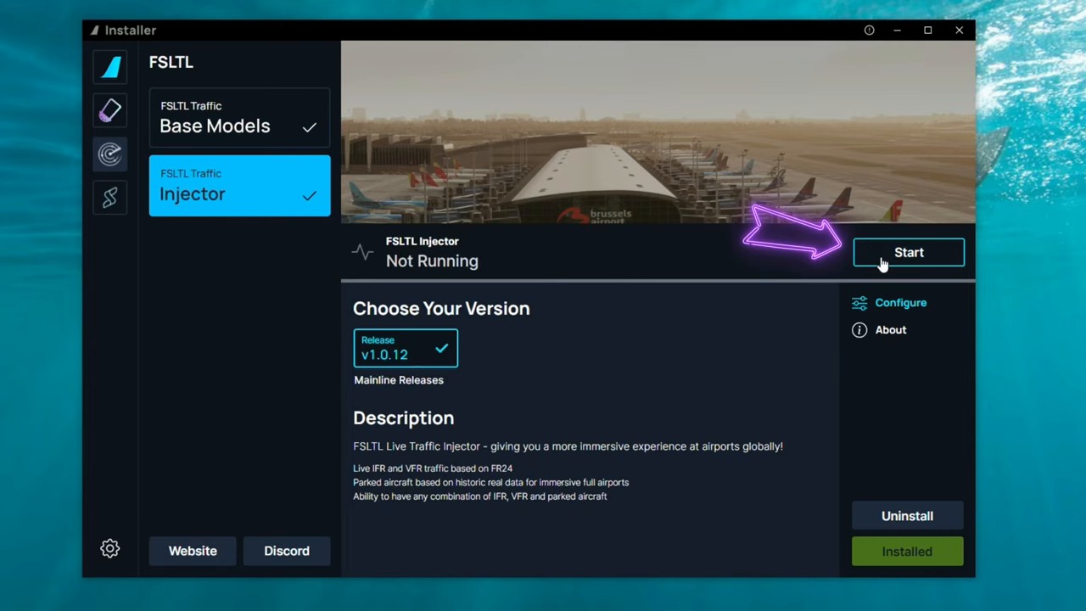
pyautogui.moveTo(275, 313)
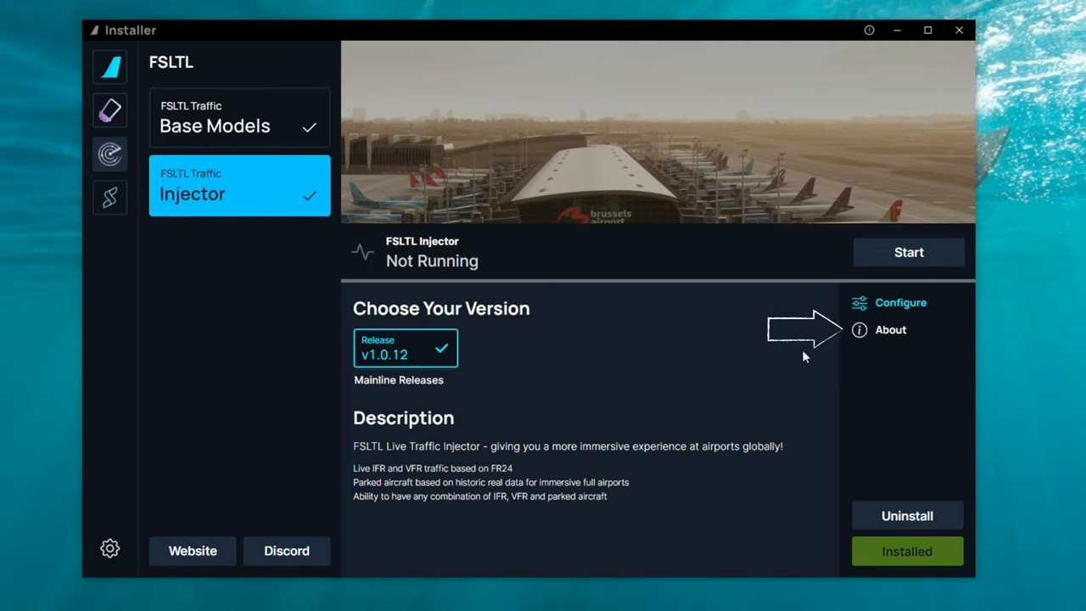
pyautogui.click(890, 330)
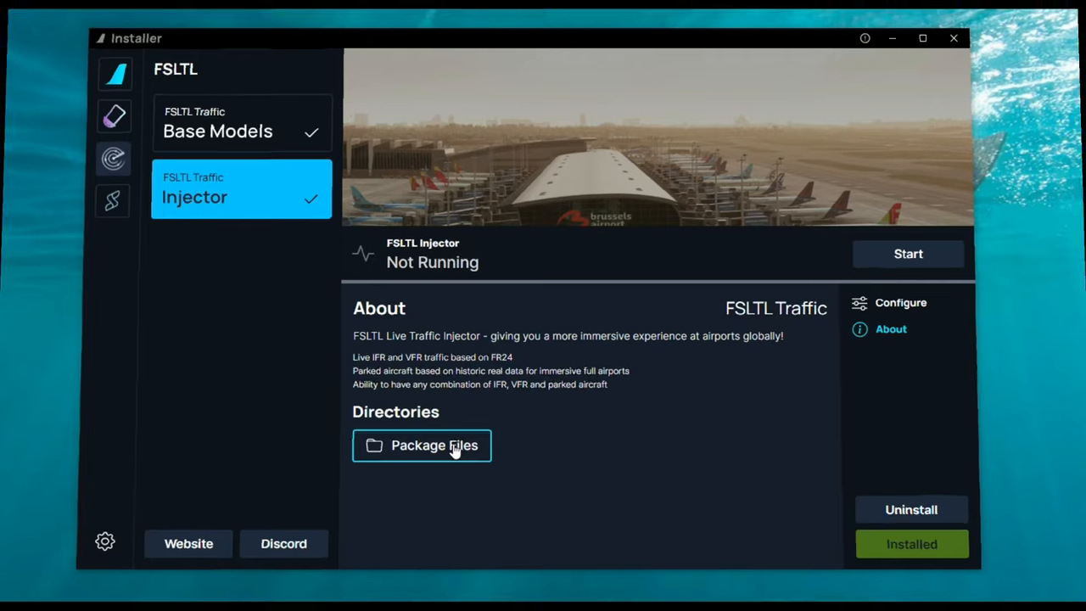
# - Browse the fsltl-traffic-injector package folder and shortcut, then close Explorer
pyautogui.click(422, 445)
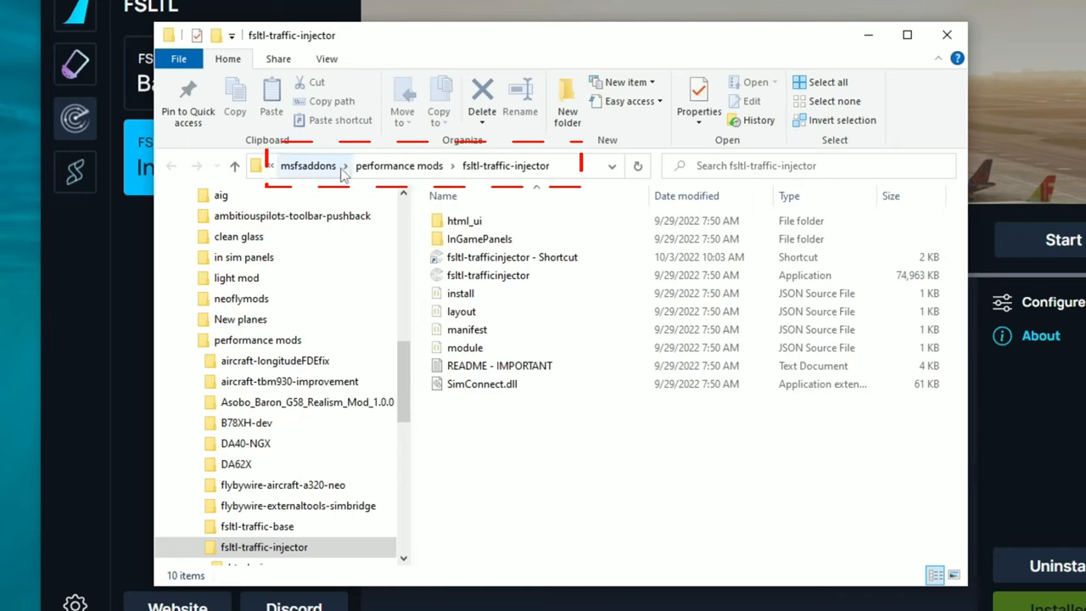
pyautogui.moveTo(570, 514)
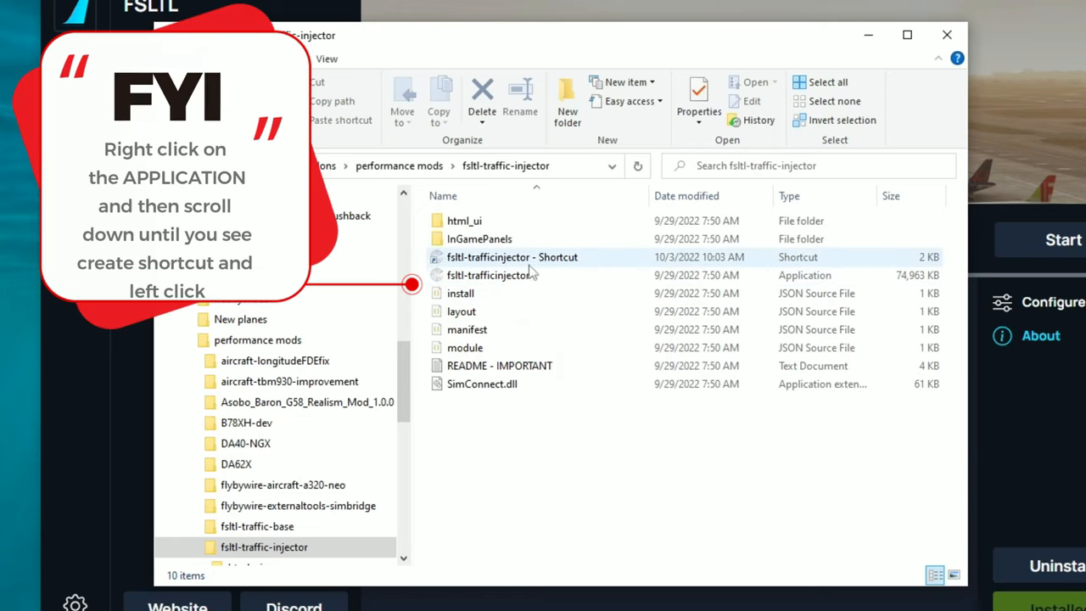
pyautogui.click(488, 275)
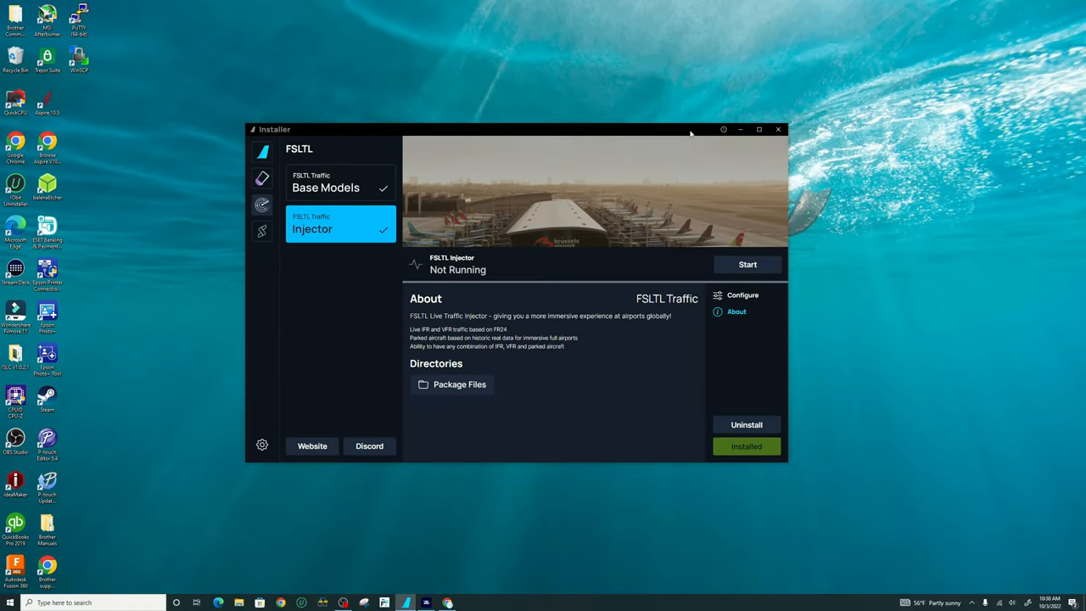
# - Minimise the FlyByWire Installer to clear the desktop
pyautogui.click(777, 129)
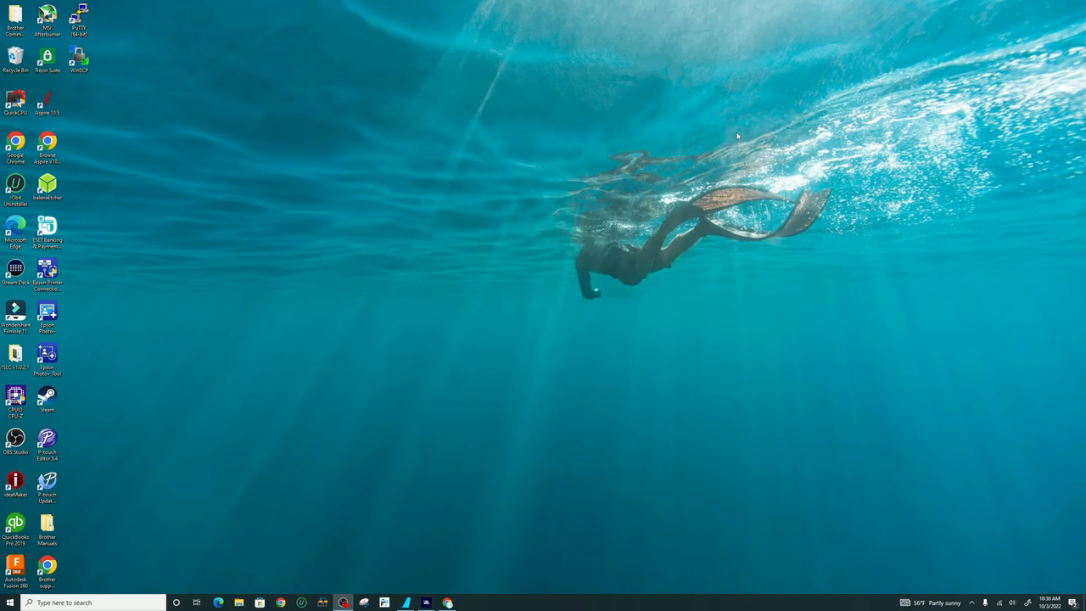
pyautogui.moveTo(543, 295)
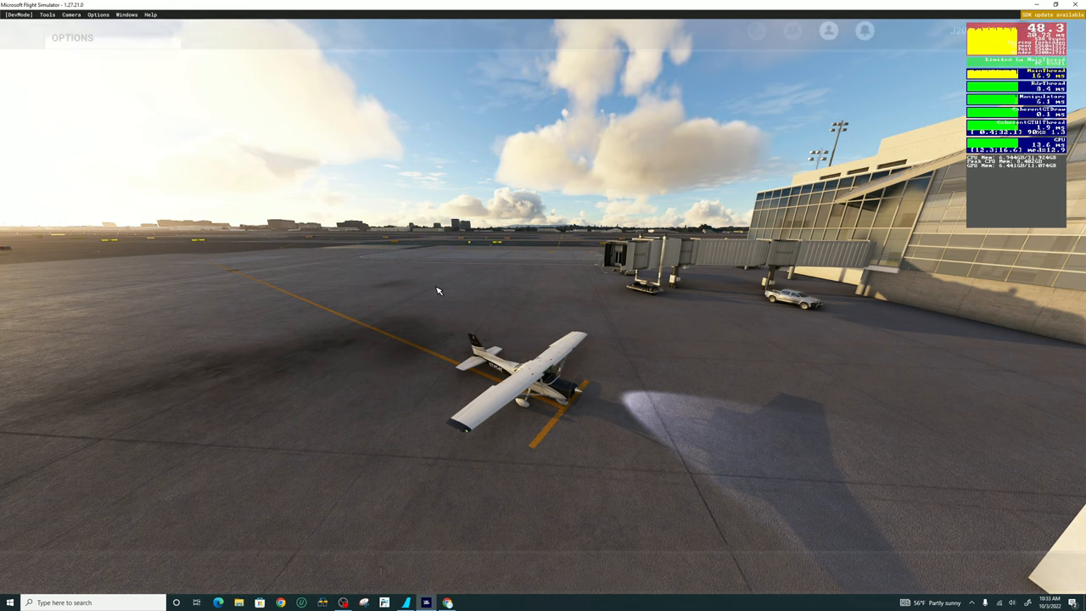
# - Lower Ground Aircraft Density to 0 in the simulator's traffic options
pyautogui.click(72, 38)
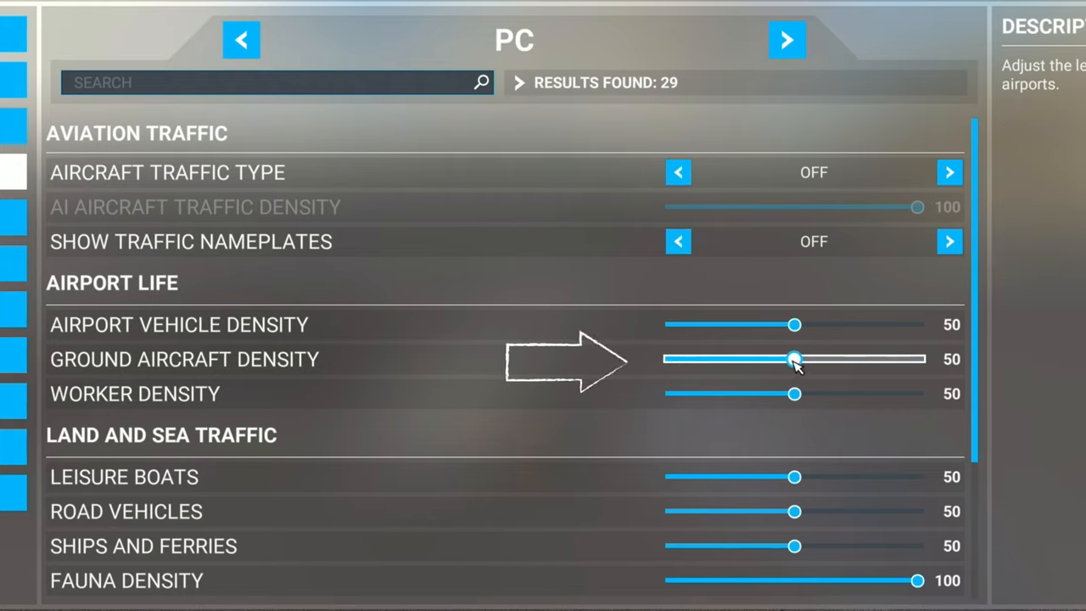
pyautogui.moveTo(793, 359); pyautogui.dragTo(670, 359)
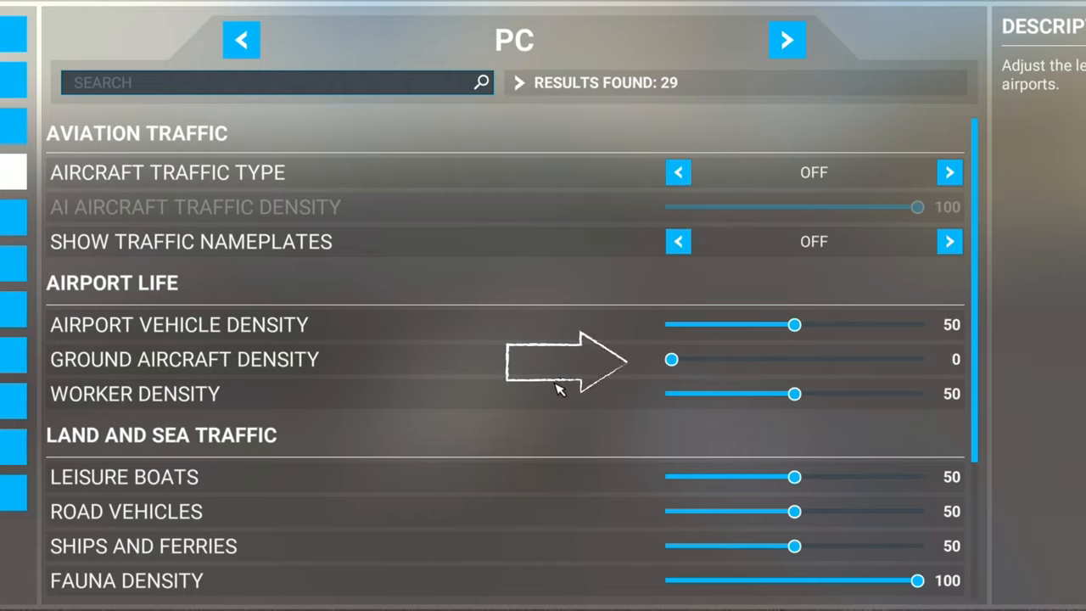
pyautogui.scroll(-3)
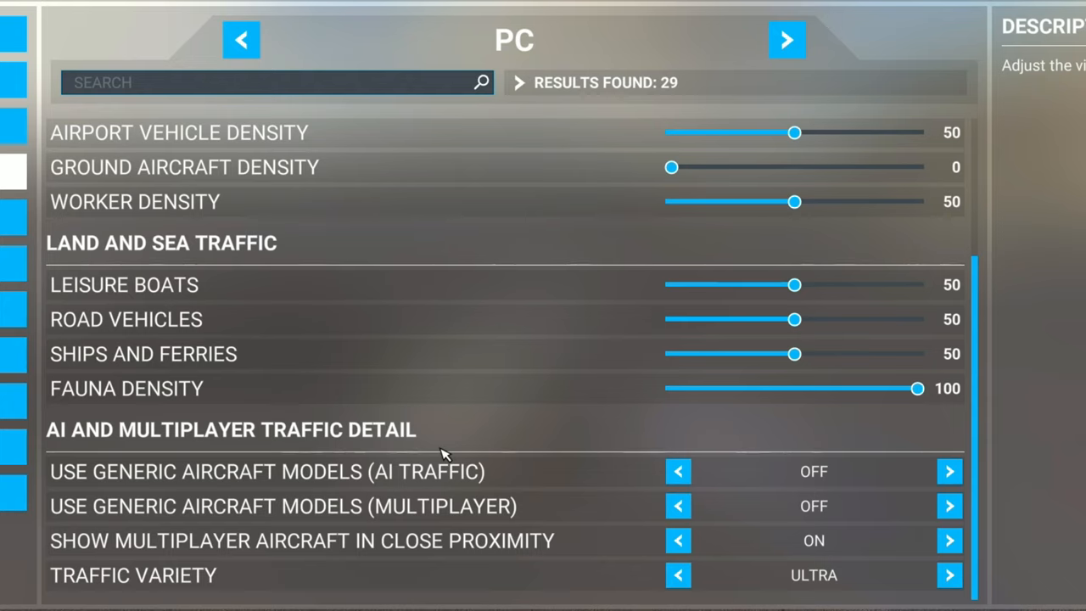
pyautogui.moveTo(606, 432)
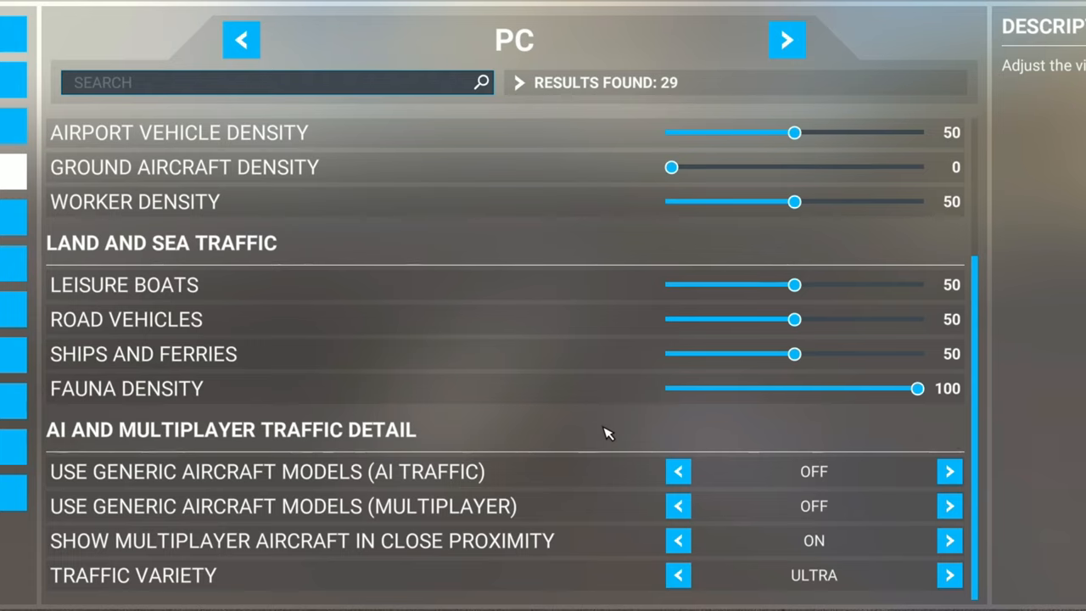
pyautogui.moveTo(598, 431)
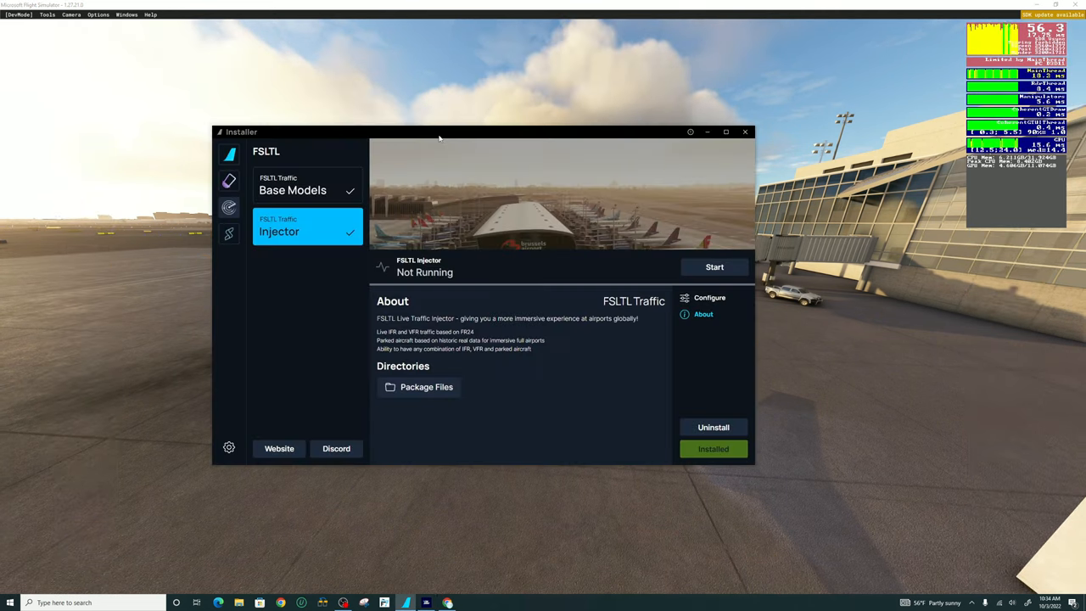
pyautogui.moveTo(337, 278)
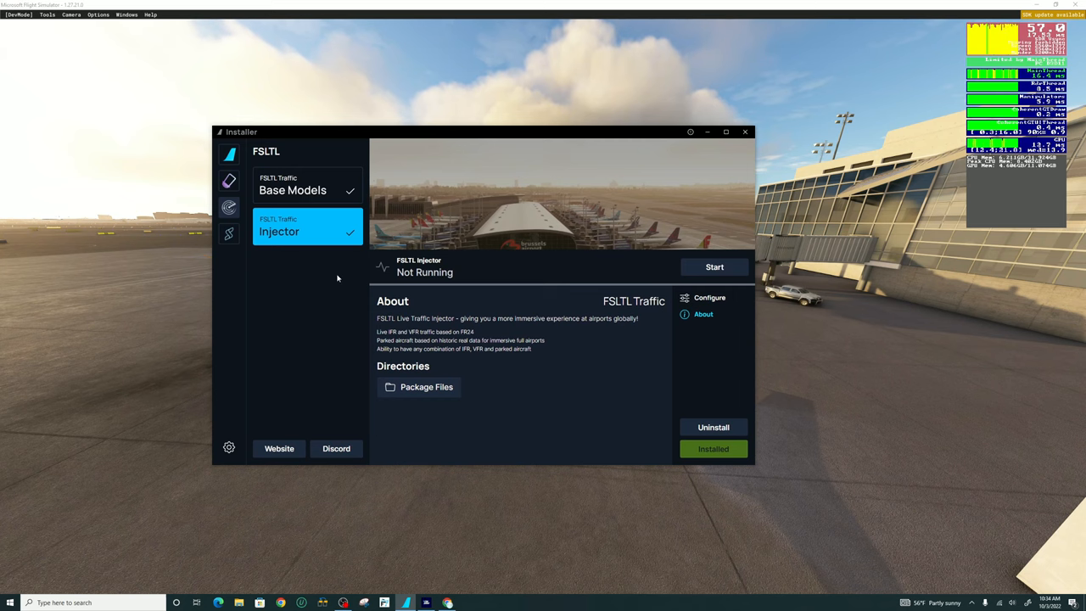
pyautogui.moveTo(714, 268)
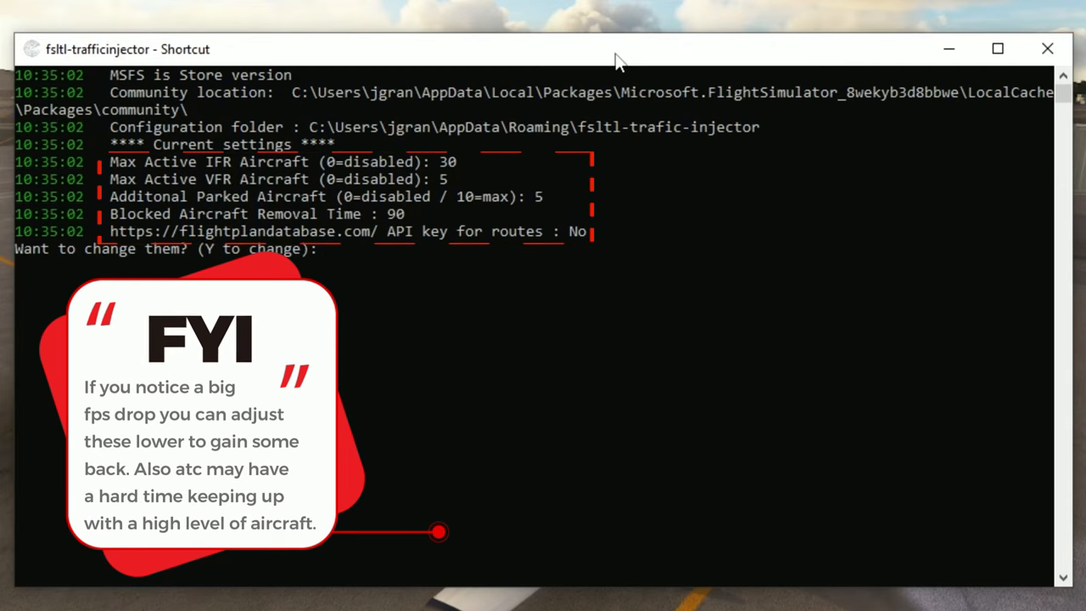
pyautogui.moveTo(640, 110)
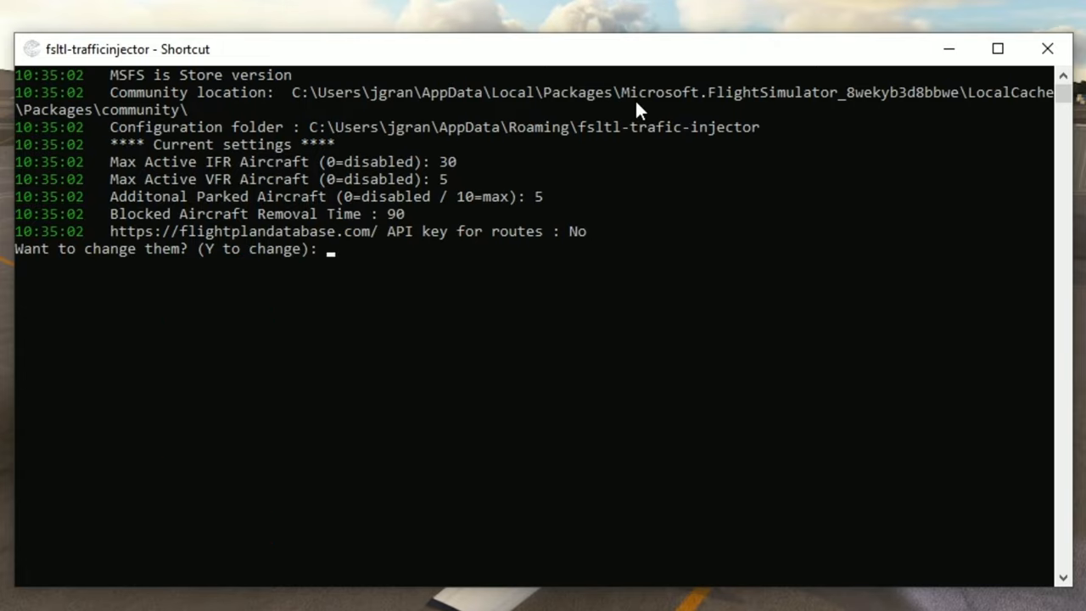
pyautogui.moveTo(562, 140)
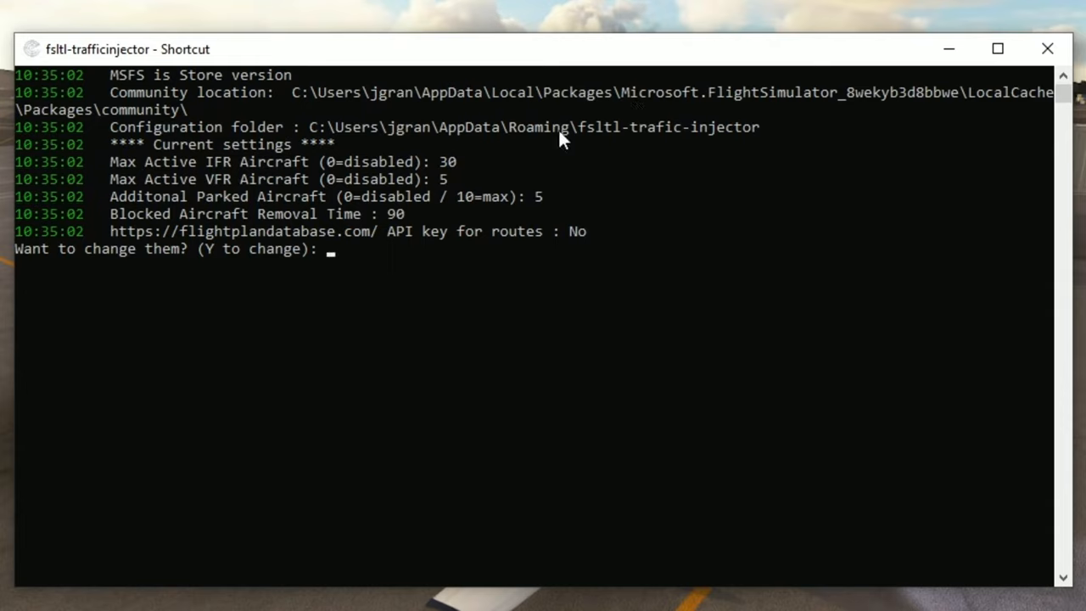
pyautogui.moveTo(568, 127)
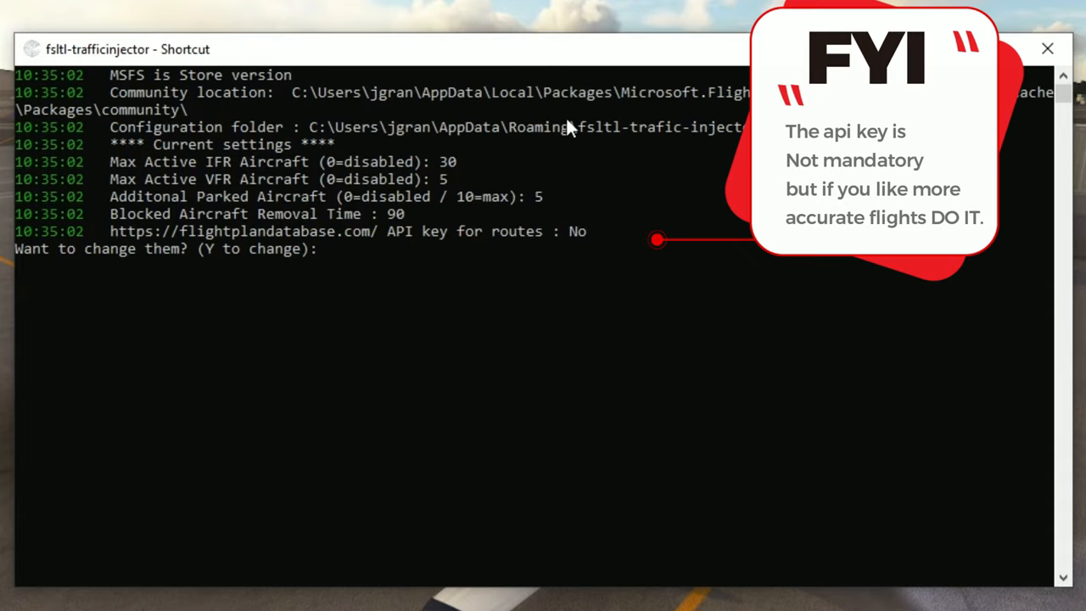
# - Focus the injector console showing 30 IFR, 5 VFR, 5 parked aircraft settings
pyautogui.click(1047, 49)
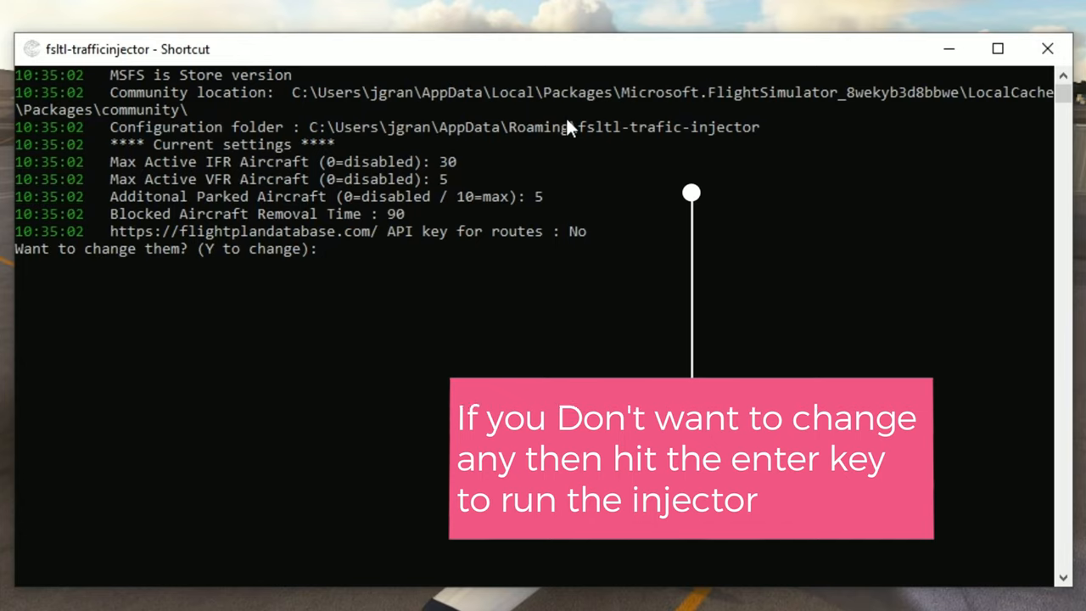
pyautogui.write('y')
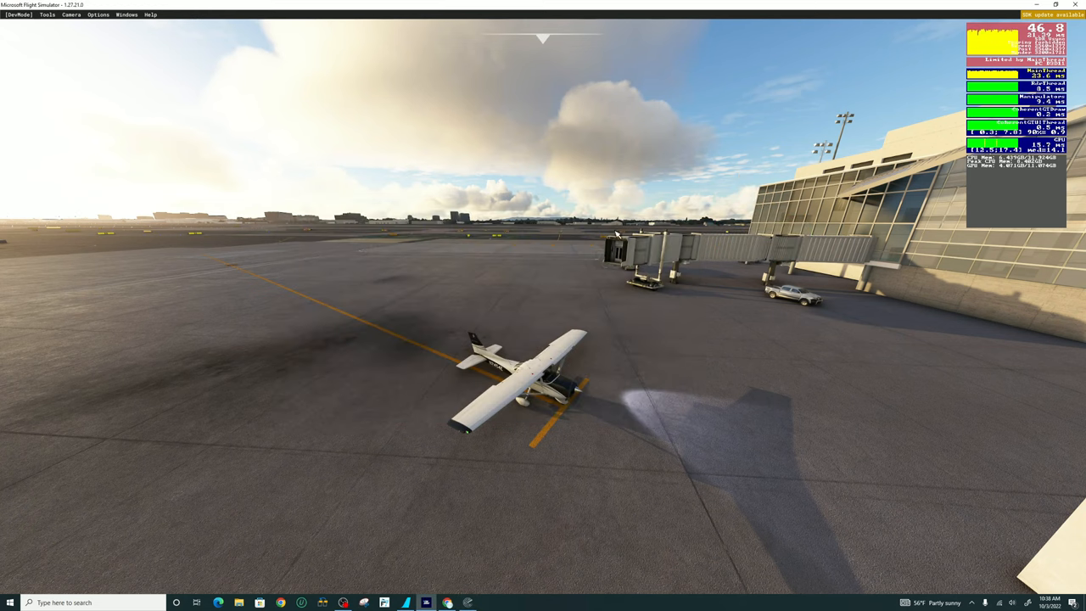
pyautogui.moveTo(570, 278)
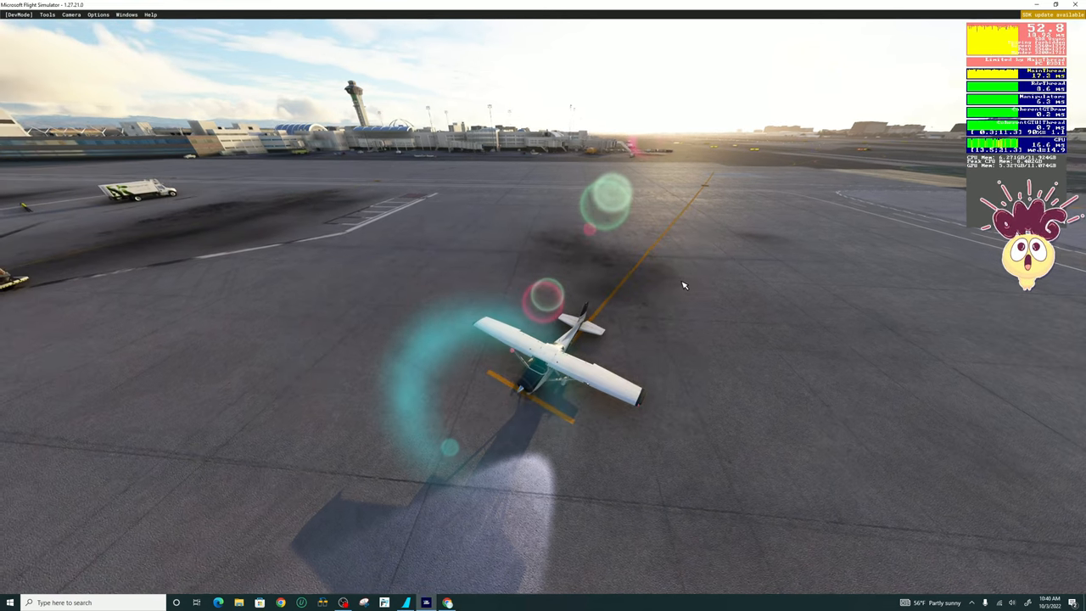
pyautogui.moveTo(672, 283)
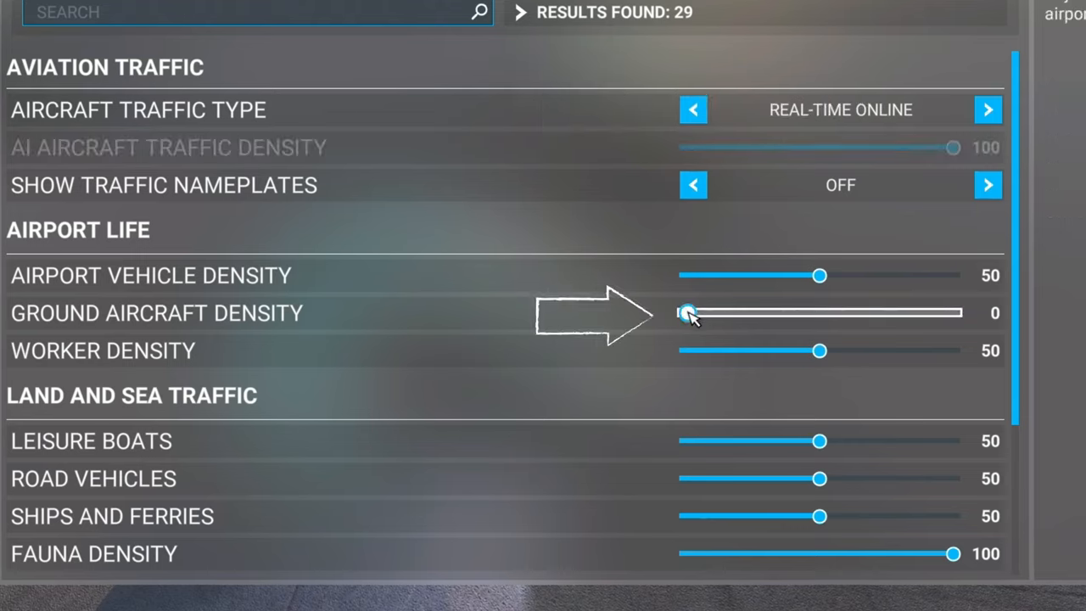
# - Raise Ground Aircraft Density from 0 to 50 with Real-Time Online traffic
pyautogui.moveTo(687, 312); pyautogui.dragTo(819, 313)
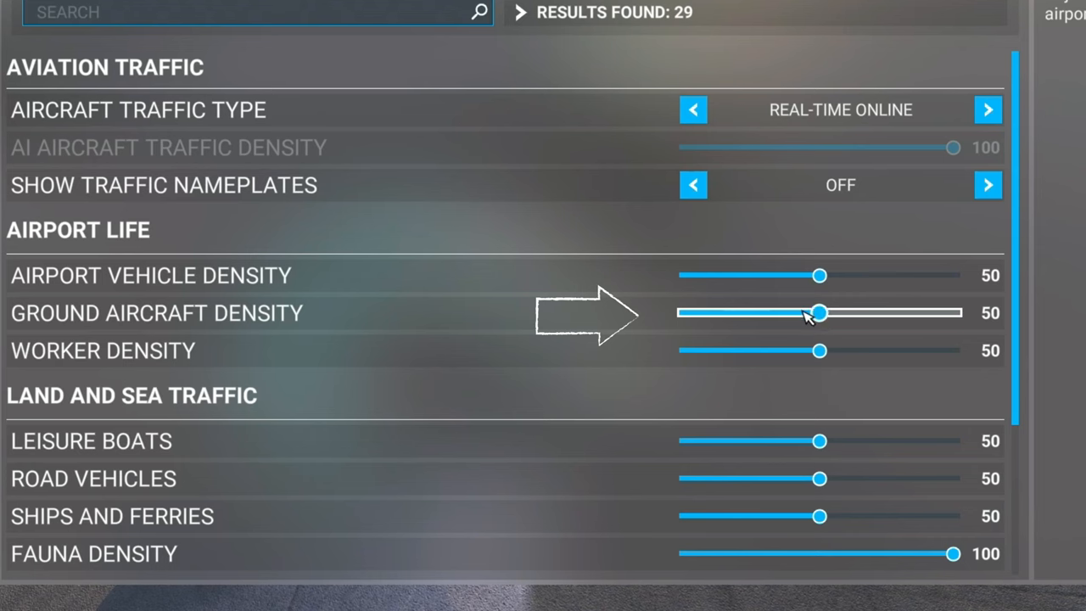
pyautogui.scroll(-3)
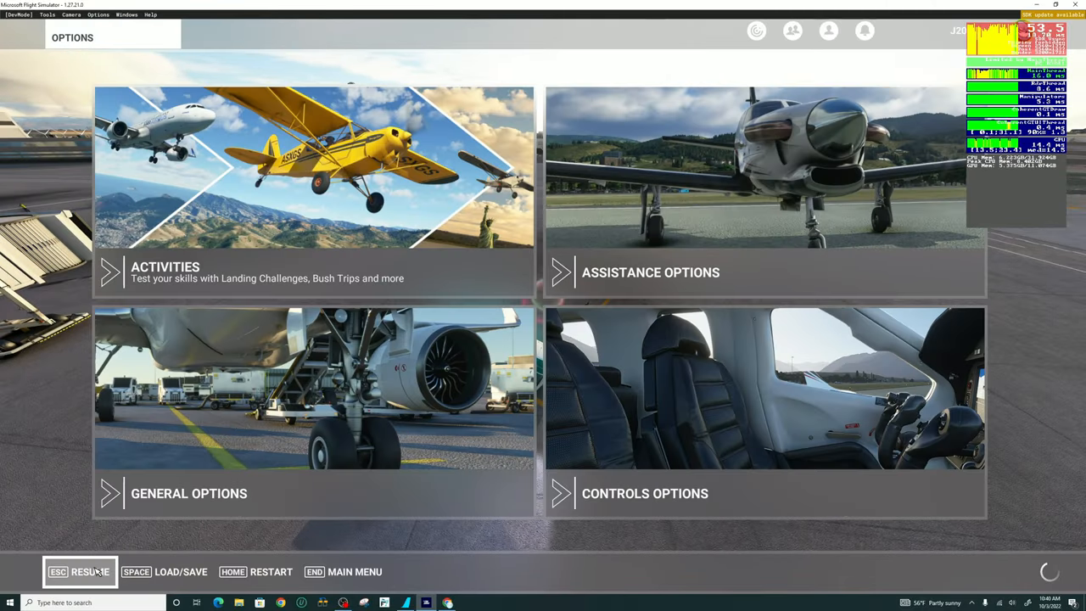
# - Resume the flight with the Cessna on the apron
pyautogui.click(79, 571)
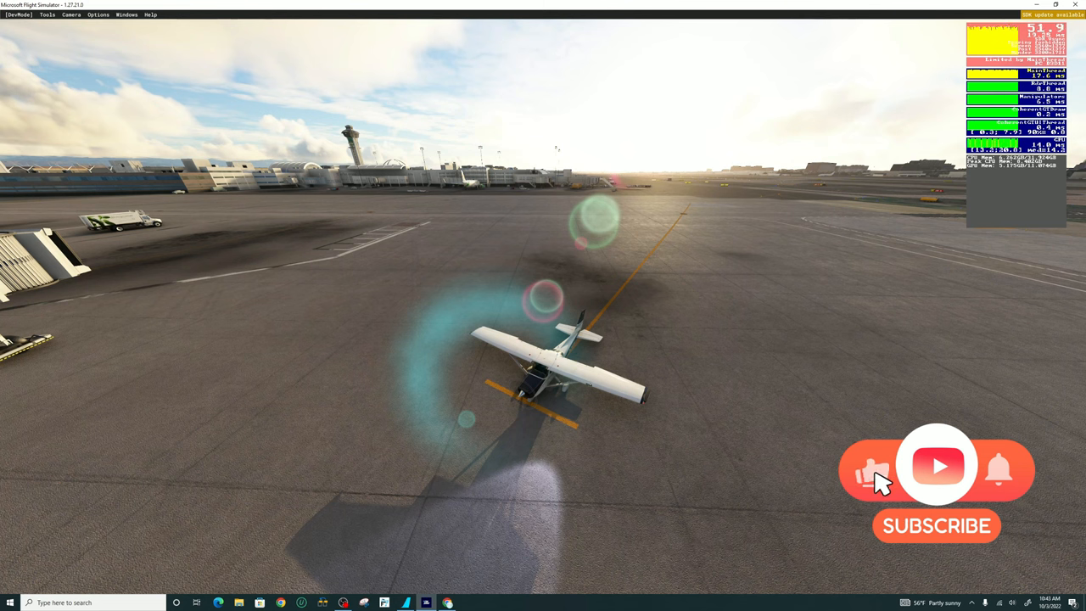
pyautogui.moveTo(1069, 483)
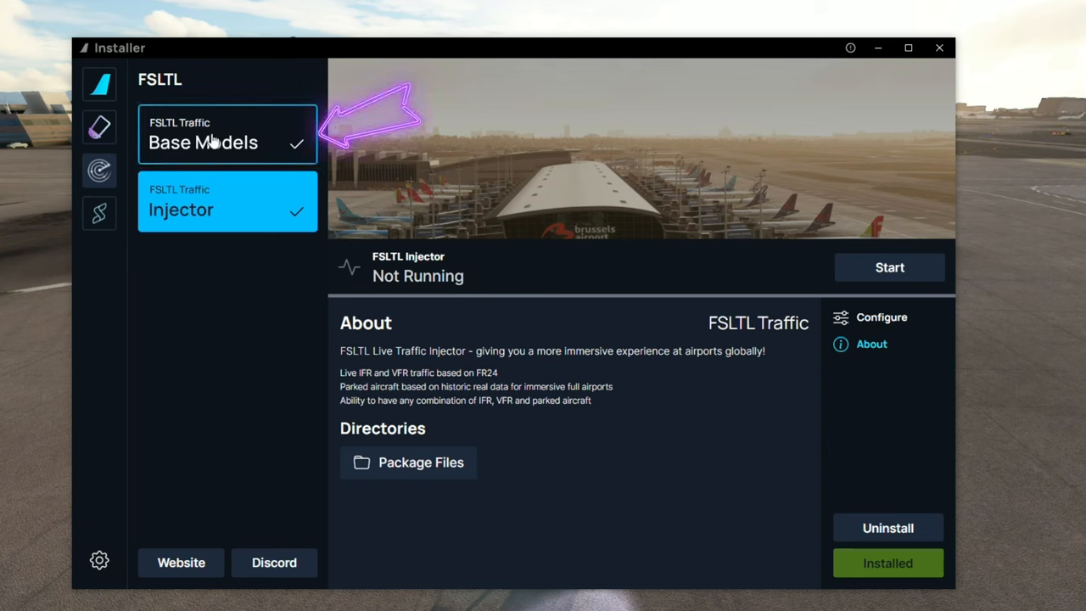
# - Open the fsltl-traffic-base folder via Base Models About > Package Files
pyautogui.click(226, 134)
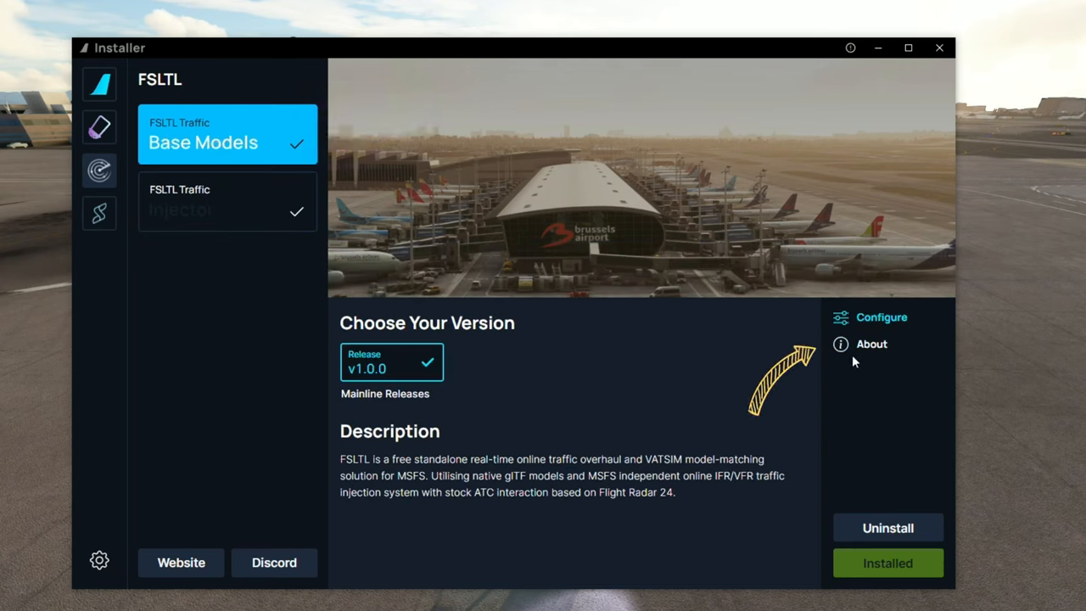
pyautogui.click(872, 343)
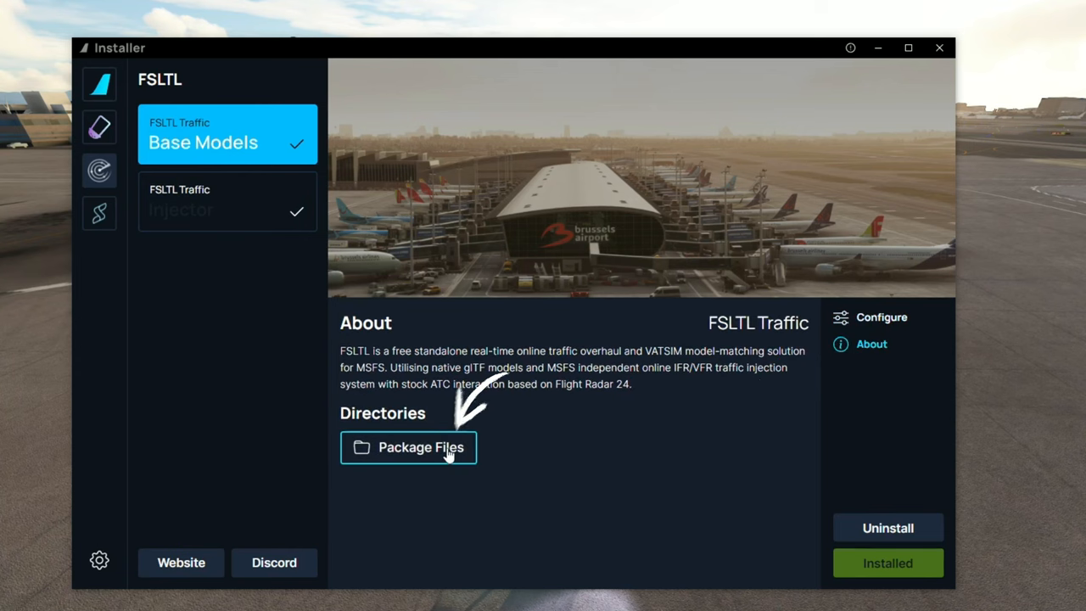
pyautogui.click(408, 447)
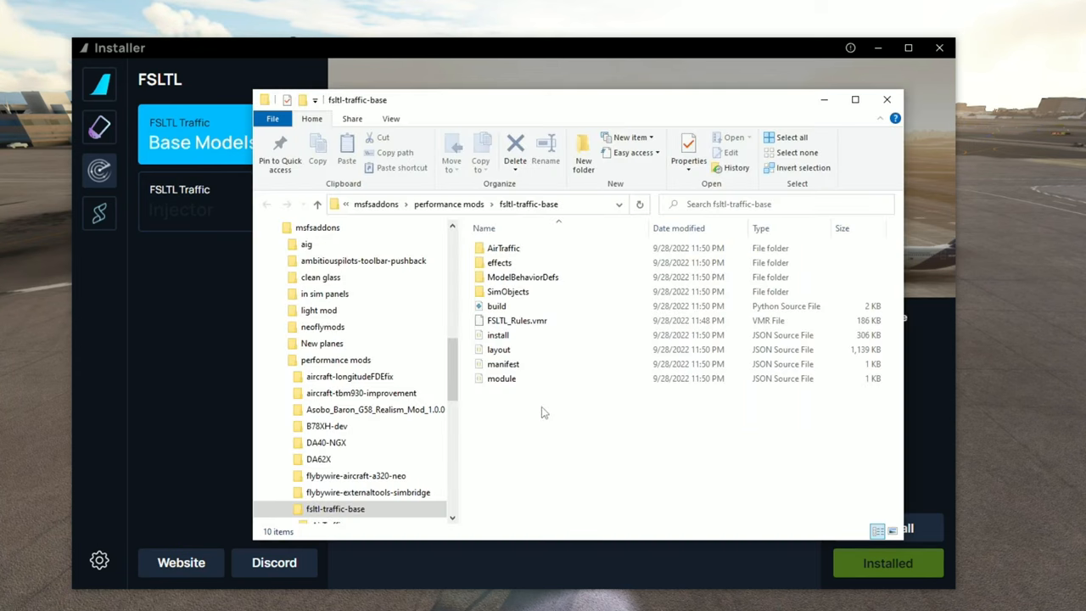
# - Select FSLTL_Rules.vmr in fsltl-traffic-base, then close the folder window
pyautogui.click(517, 320)
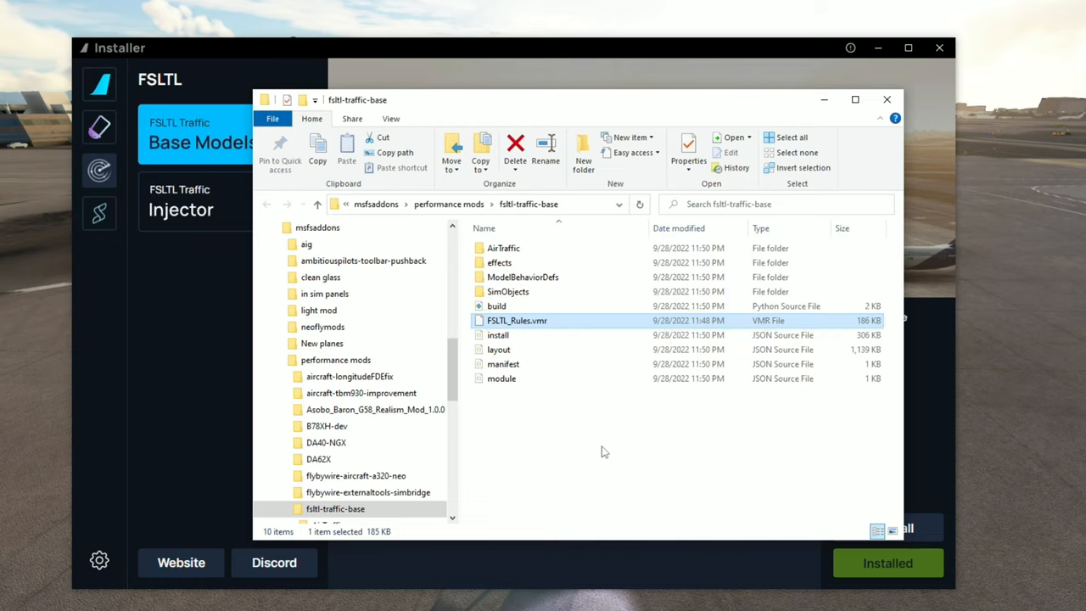
pyautogui.moveTo(886, 99)
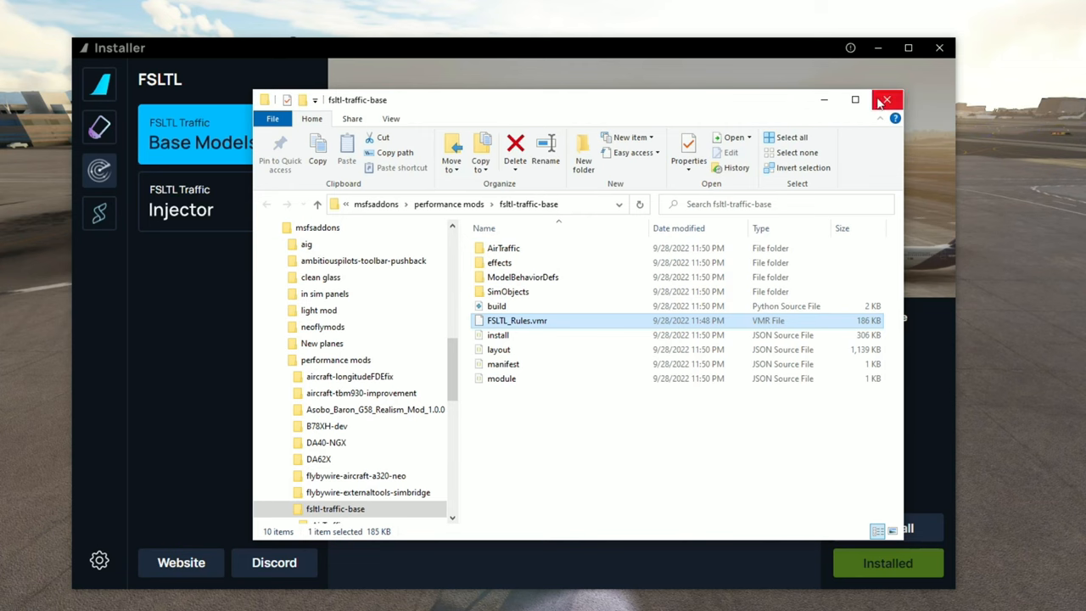
pyautogui.click(886, 100)
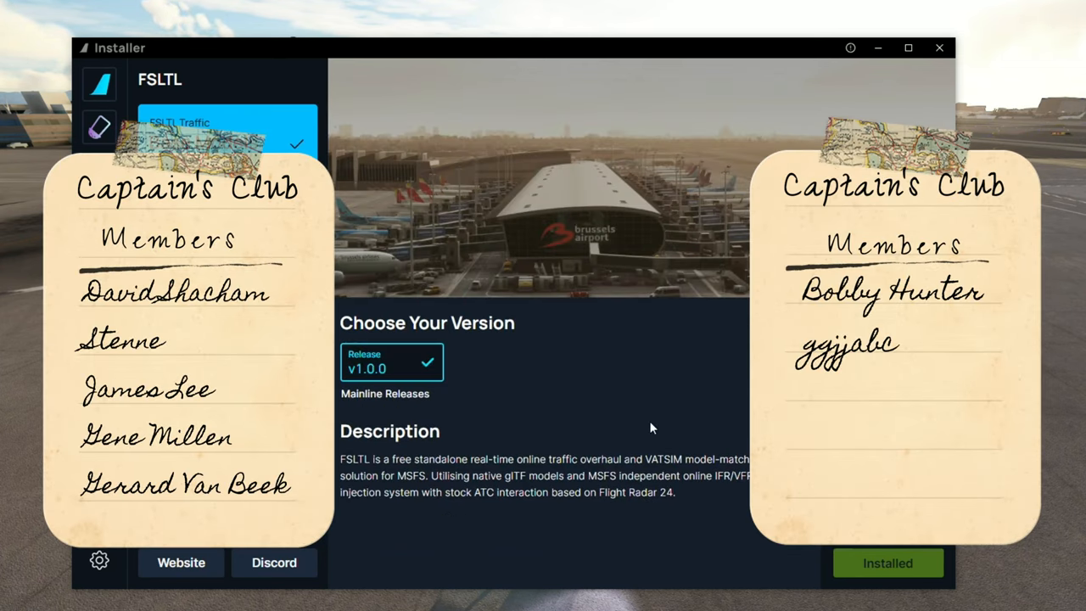
pyautogui.moveTo(654, 427)
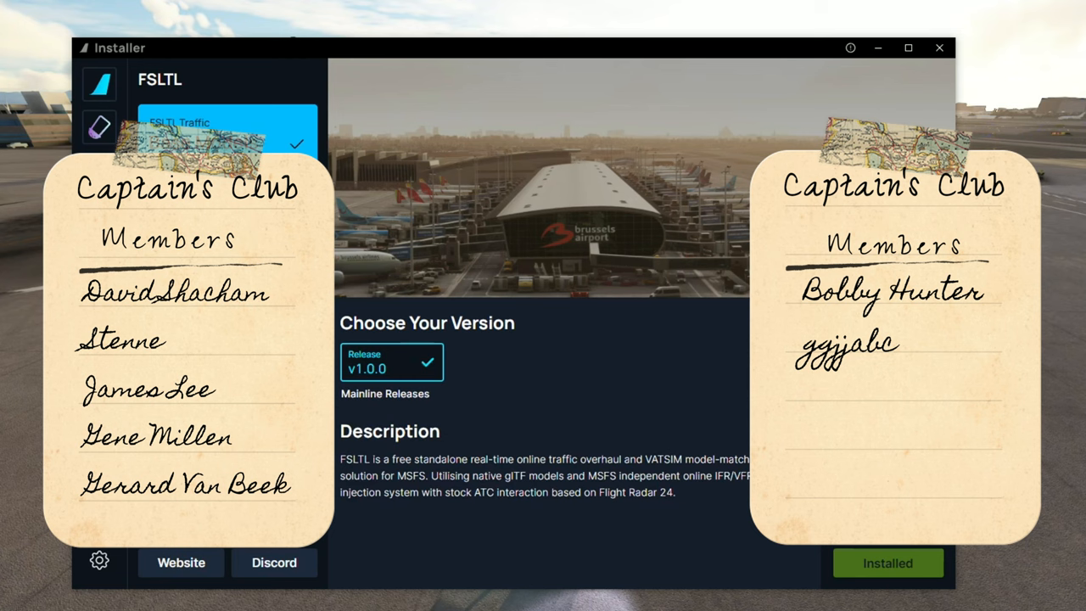